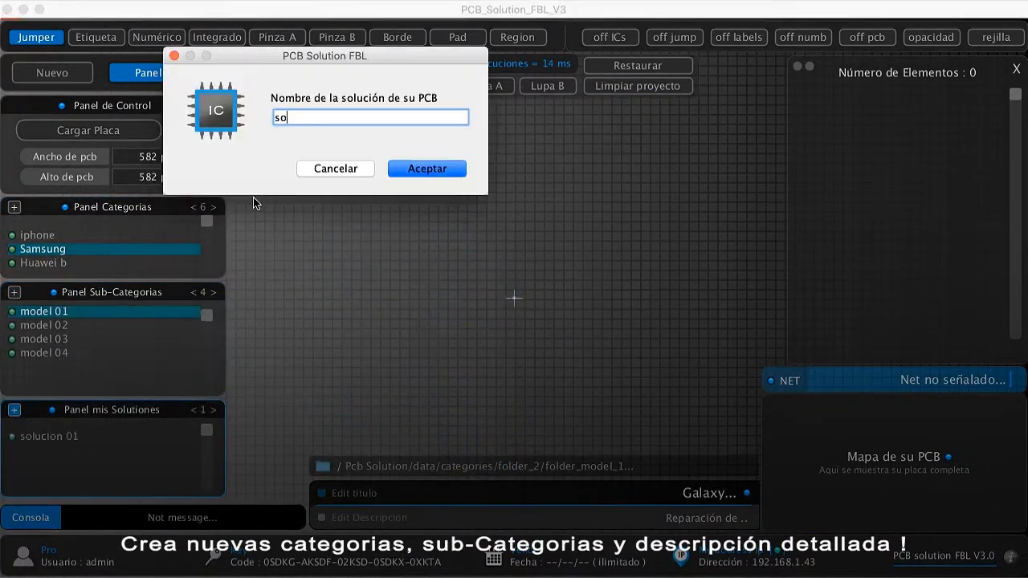
# Confirm the typed name for the new PCB solution with Aceptar
pyautogui.click(427, 169)
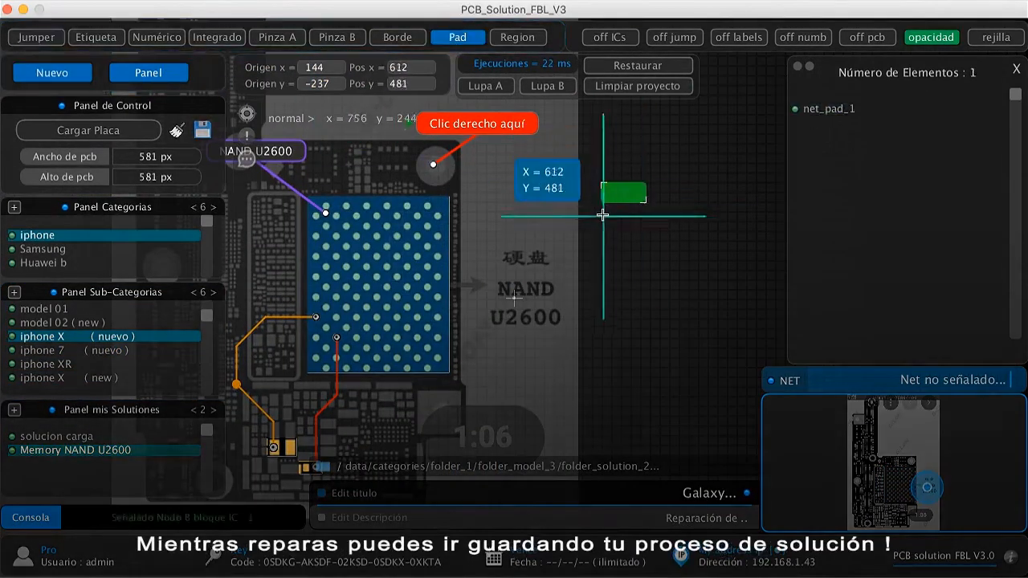
# Place a jumper track point from the NAND U2600 pads, building nets Net_1 to Net_4
pyautogui.click(36, 37)
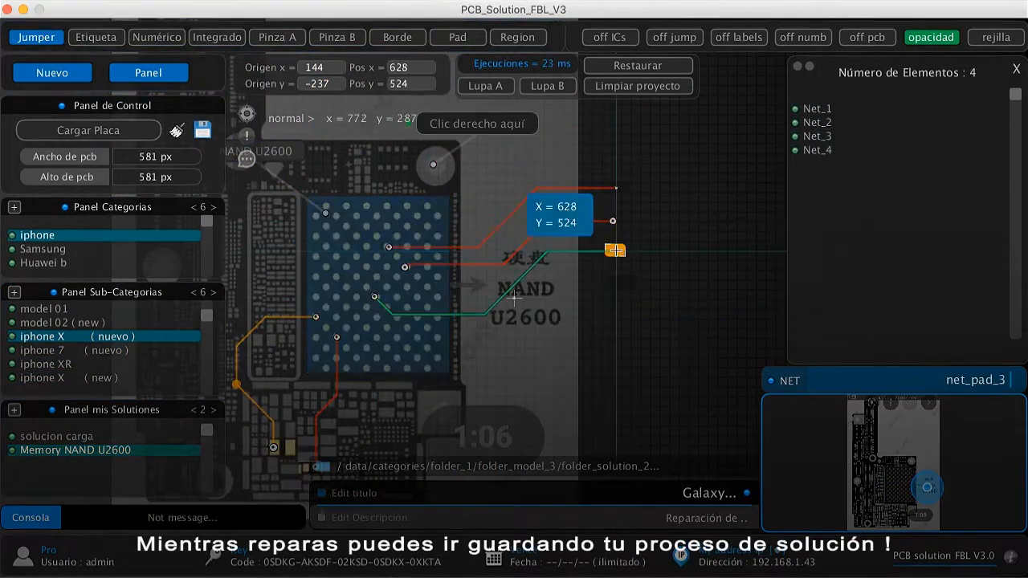